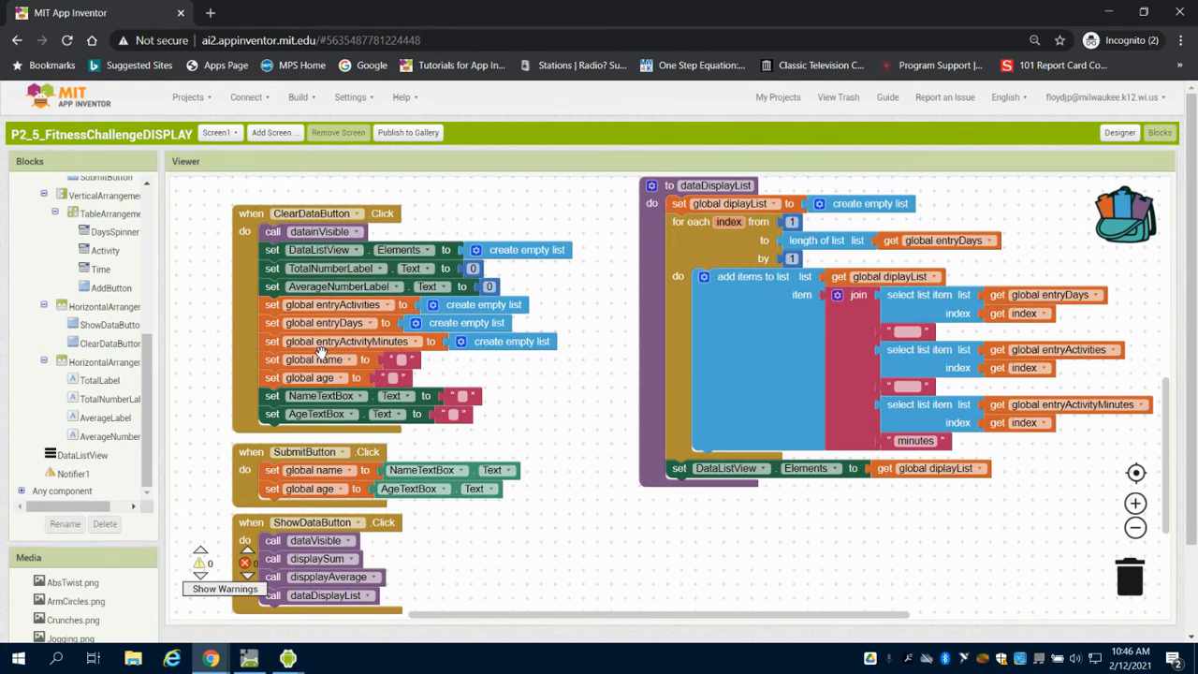
Drag the 'when AddButton.Click' event block from the AddButton drawer onto the workspace
scroll("down", 3)
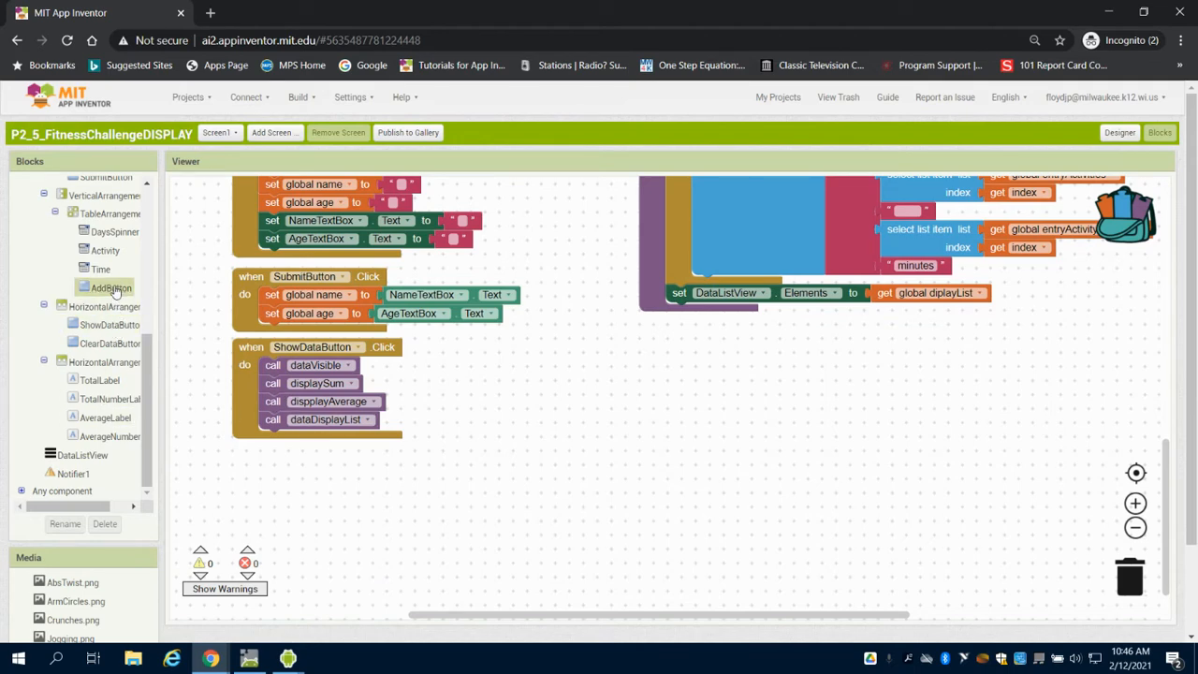
left_click(111, 289)
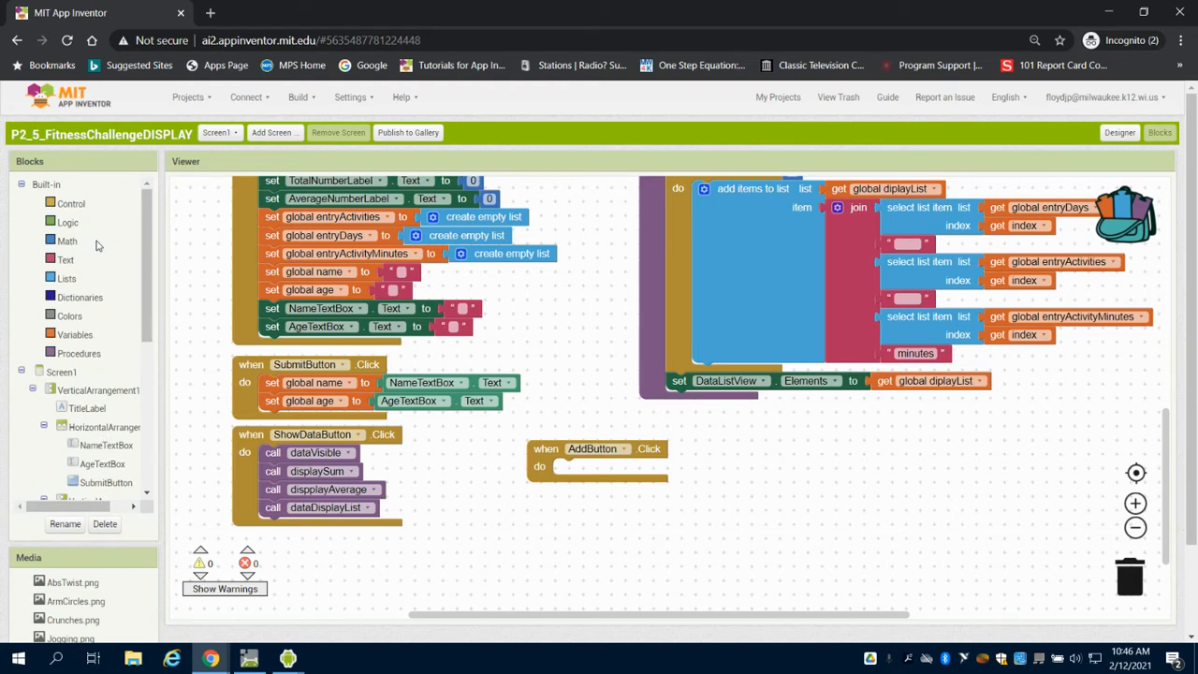
Place an 'add items to list' block targeting global entryDays and duplicate it
left_click(68, 277)
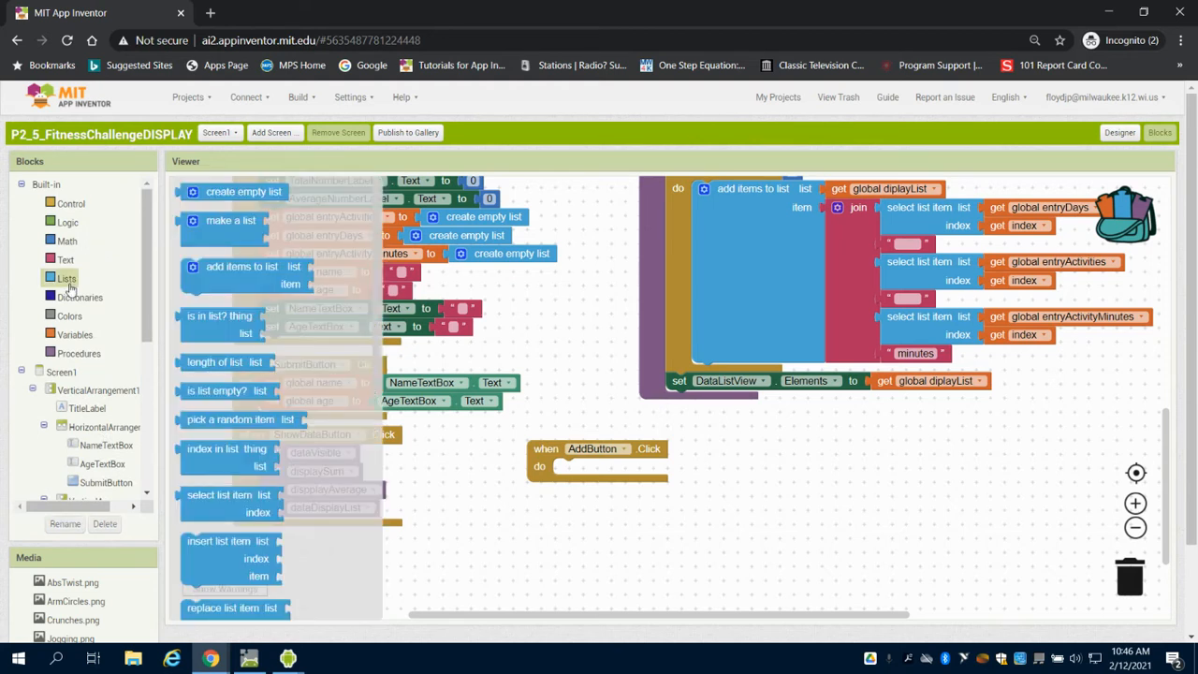
mouse_move(78, 296)
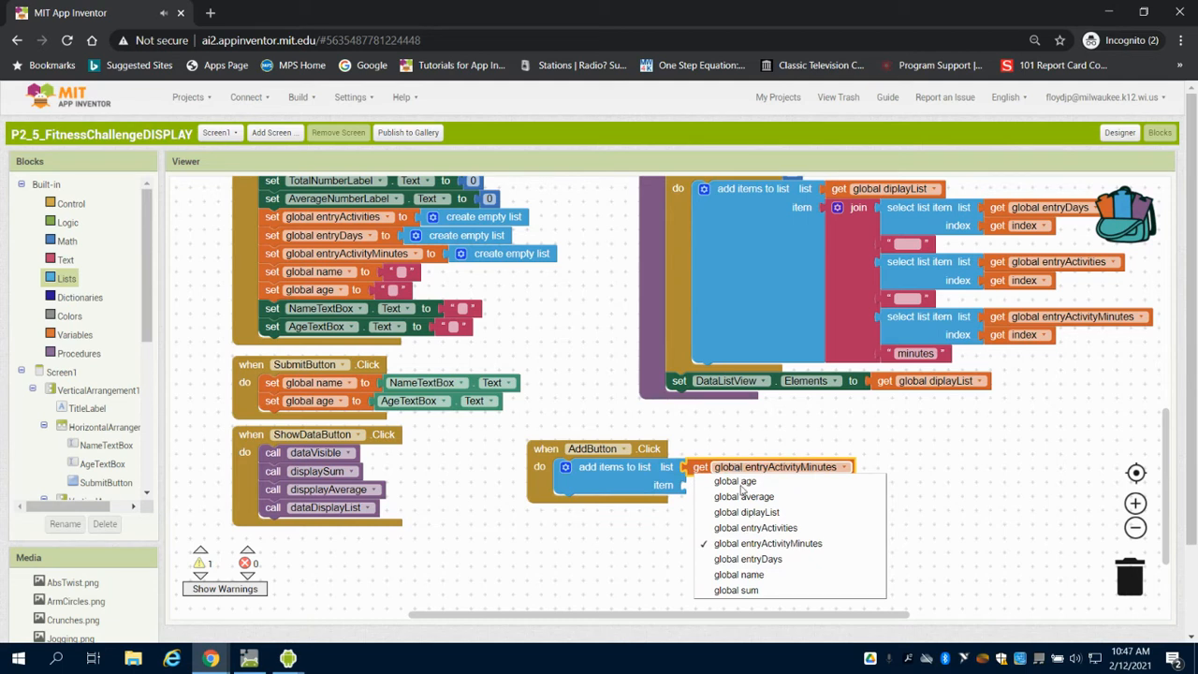
mouse_move(756, 528)
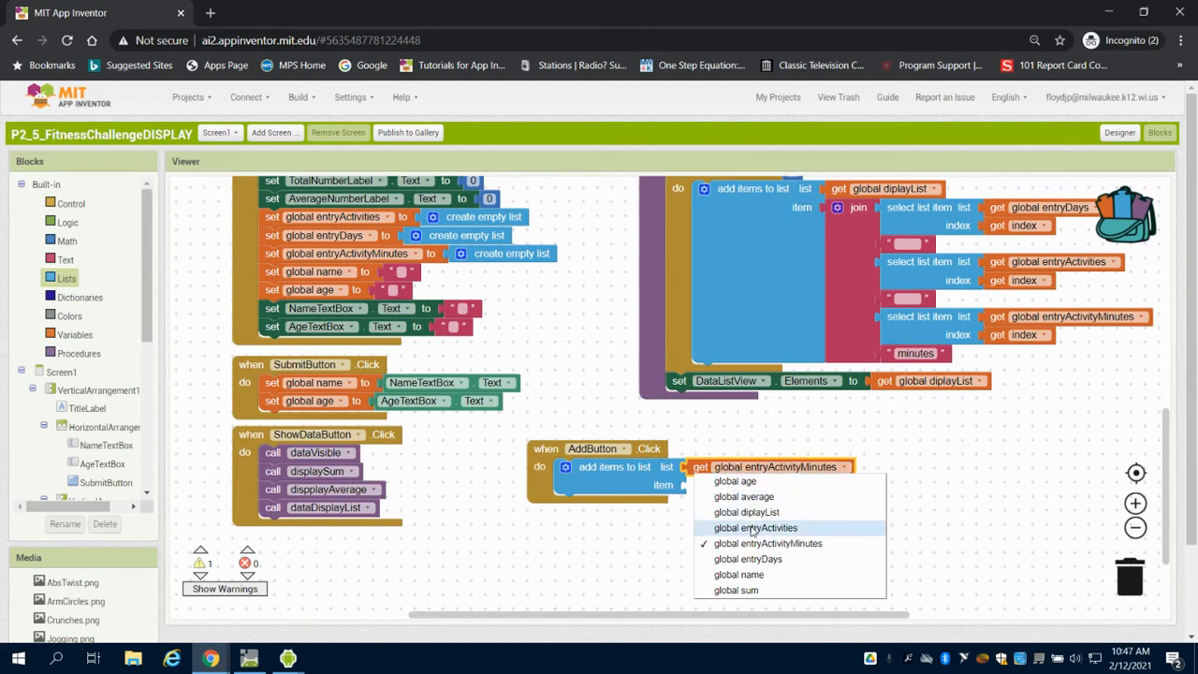
left_click(749, 558)
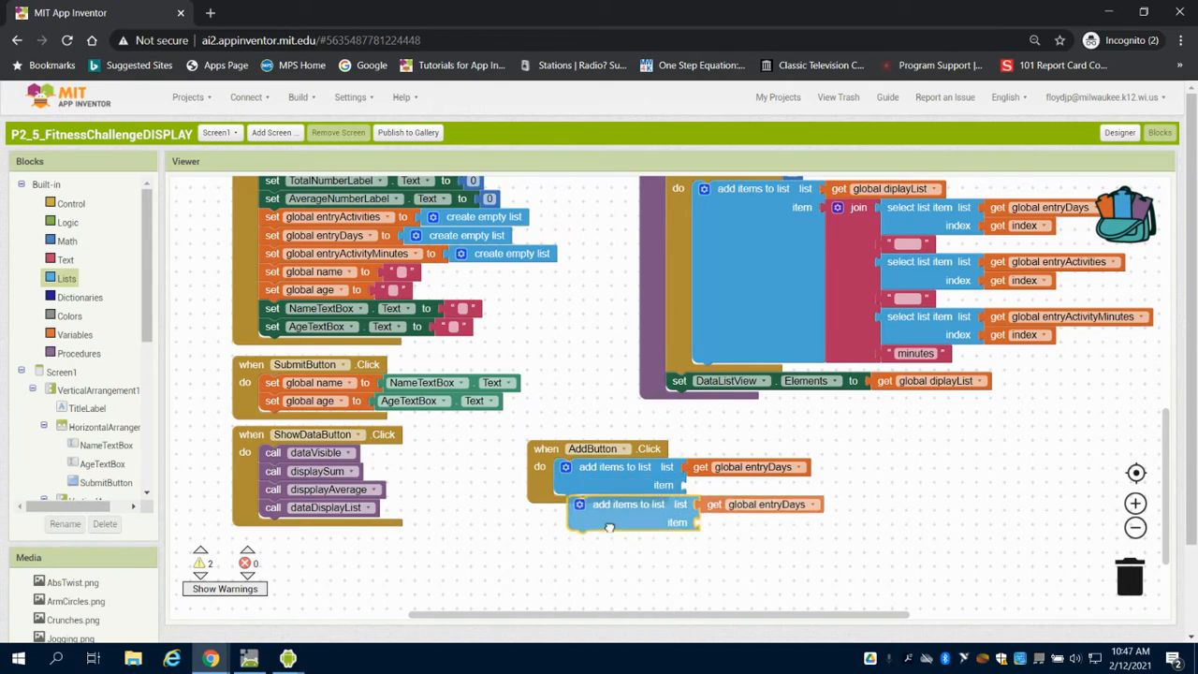
right_click(608, 522)
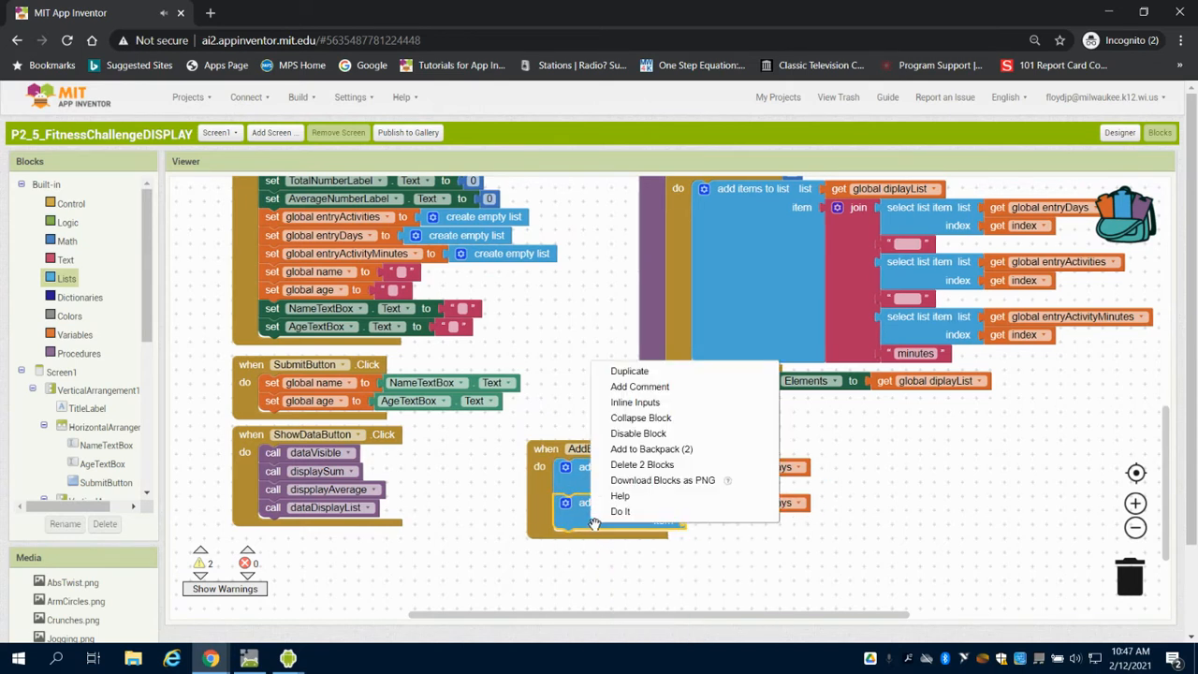
left_click(629, 371)
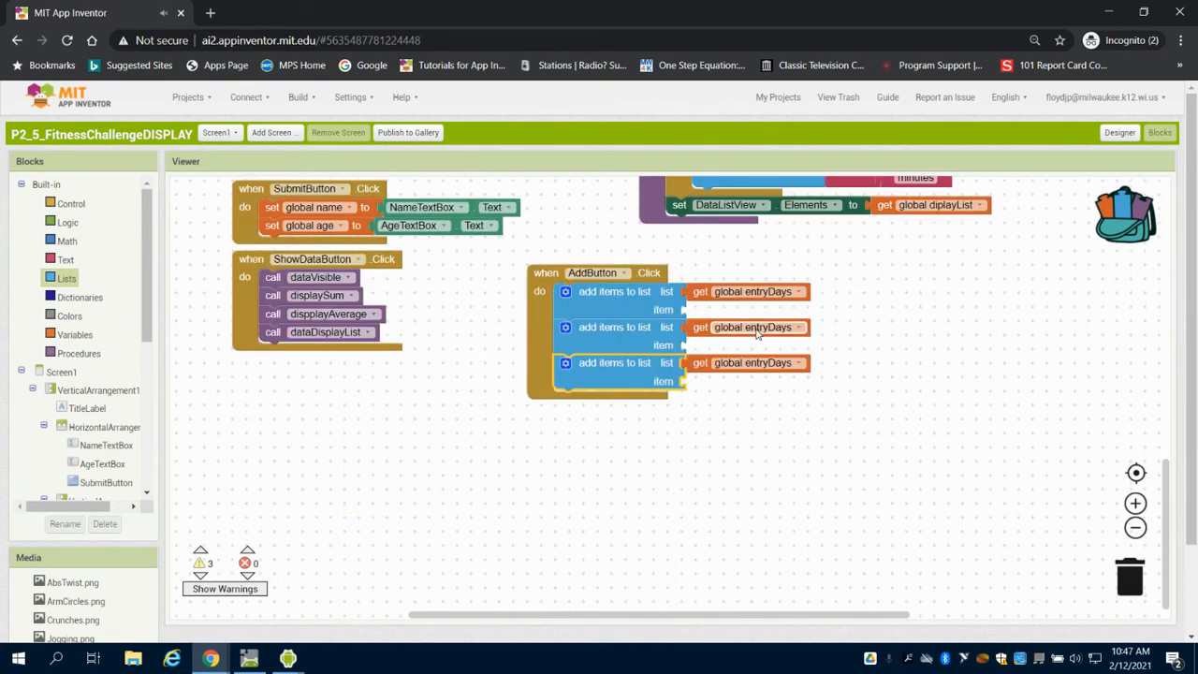
Point the duplicated blocks at global entryActivities and global entryActivityMinutes
left_click(798, 325)
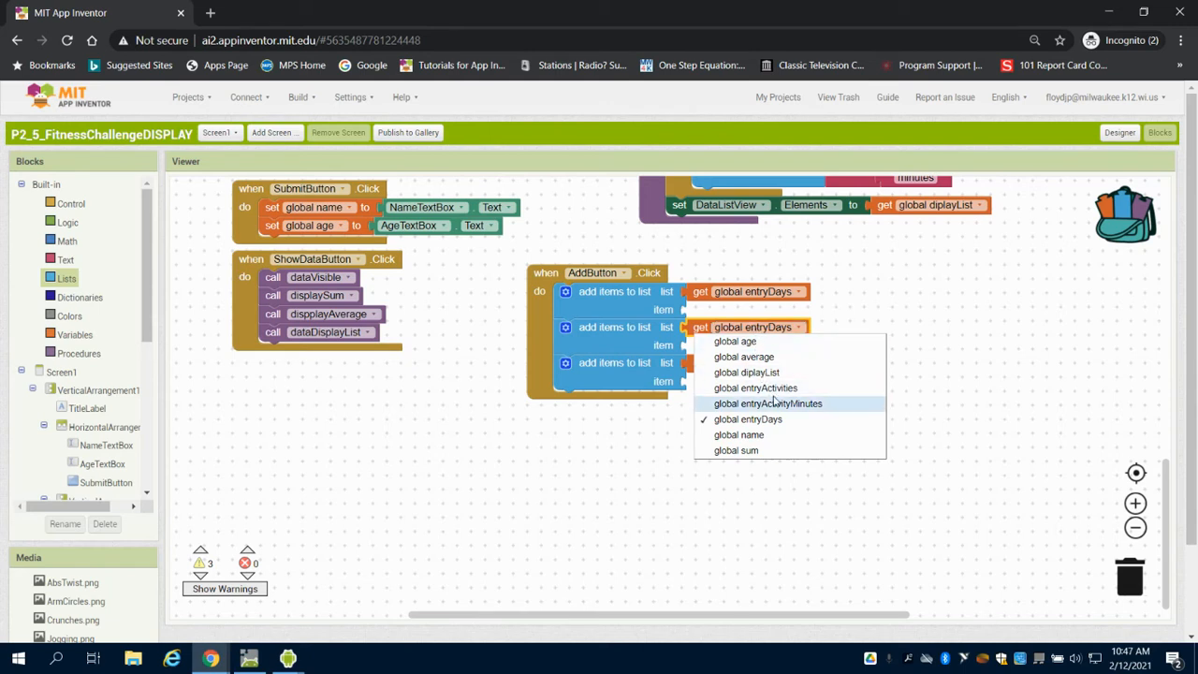
left_click(756, 388)
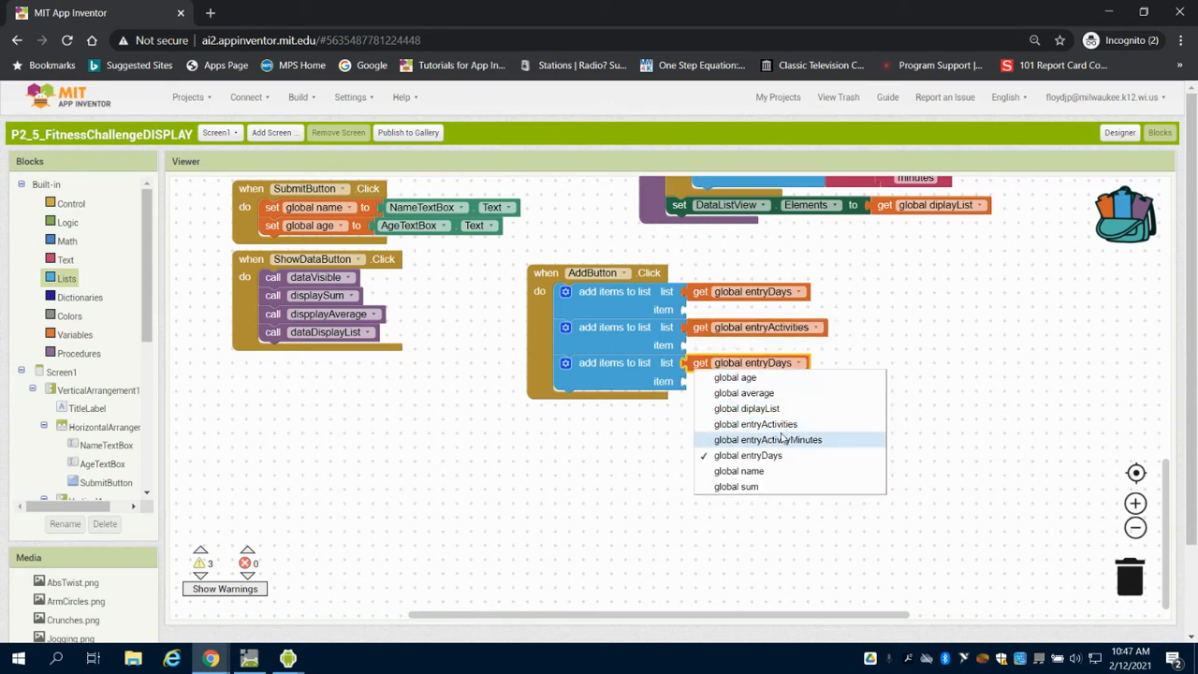
left_click(767, 439)
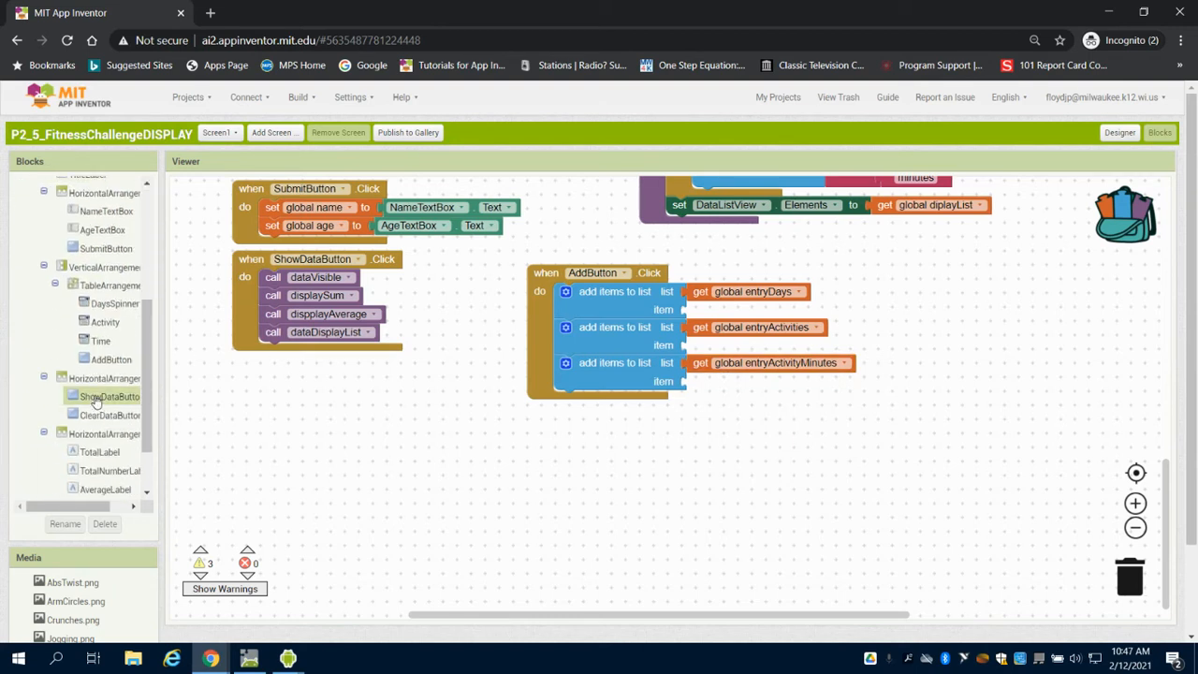
Add DaysSpinner property getters and switch them from Elements to Selection
left_click(116, 304)
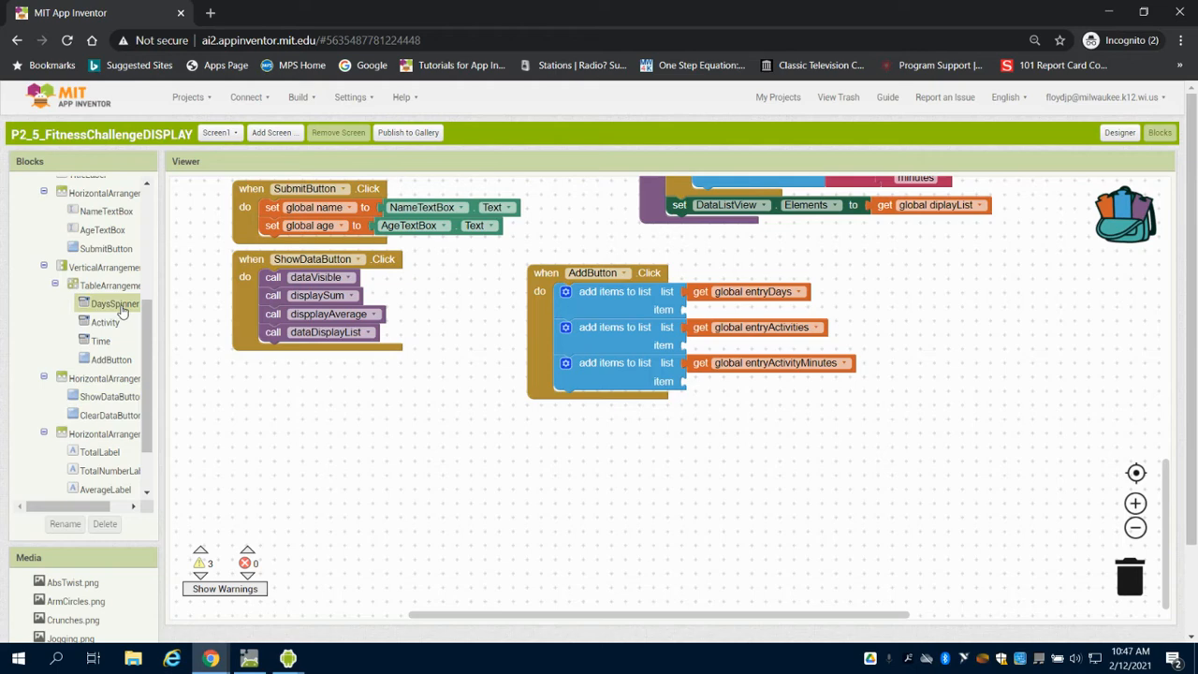
left_click_drag(114, 303, 468, 434)
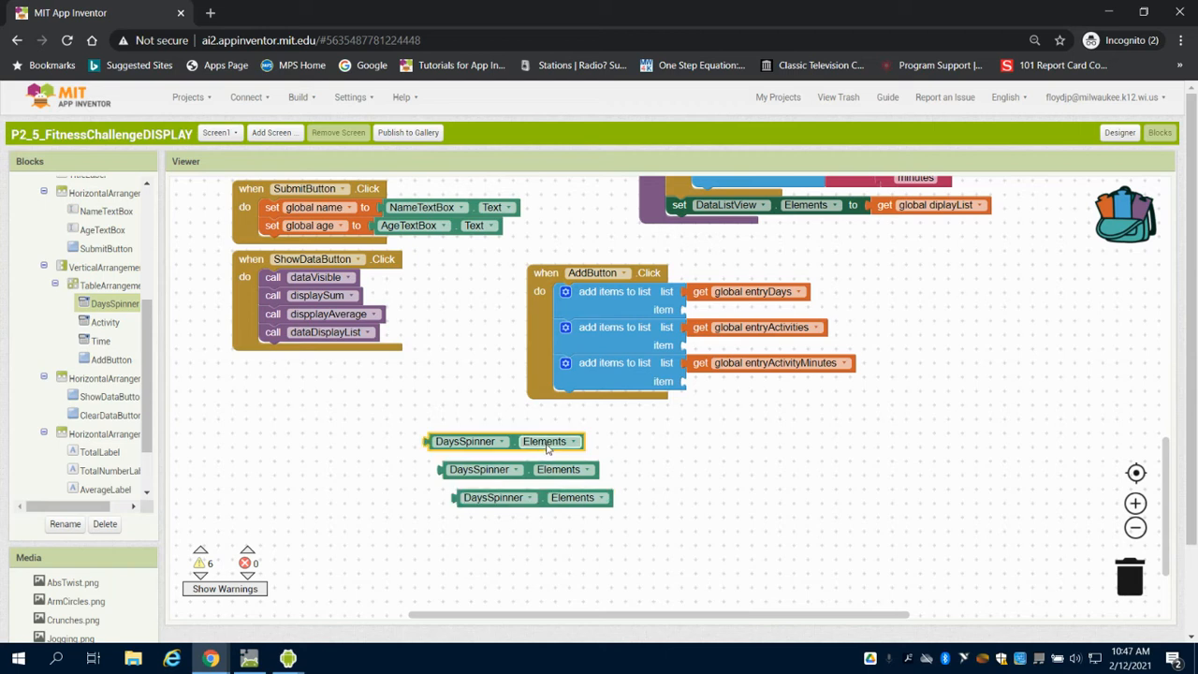
left_click(571, 442)
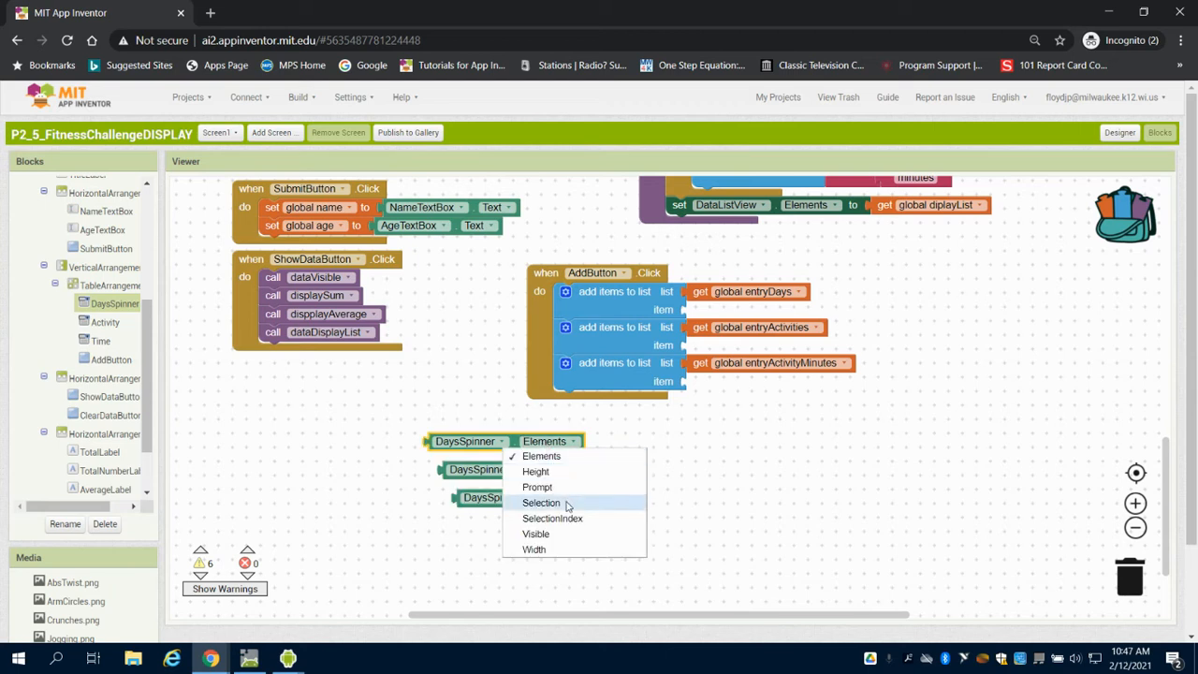
left_click(541, 502)
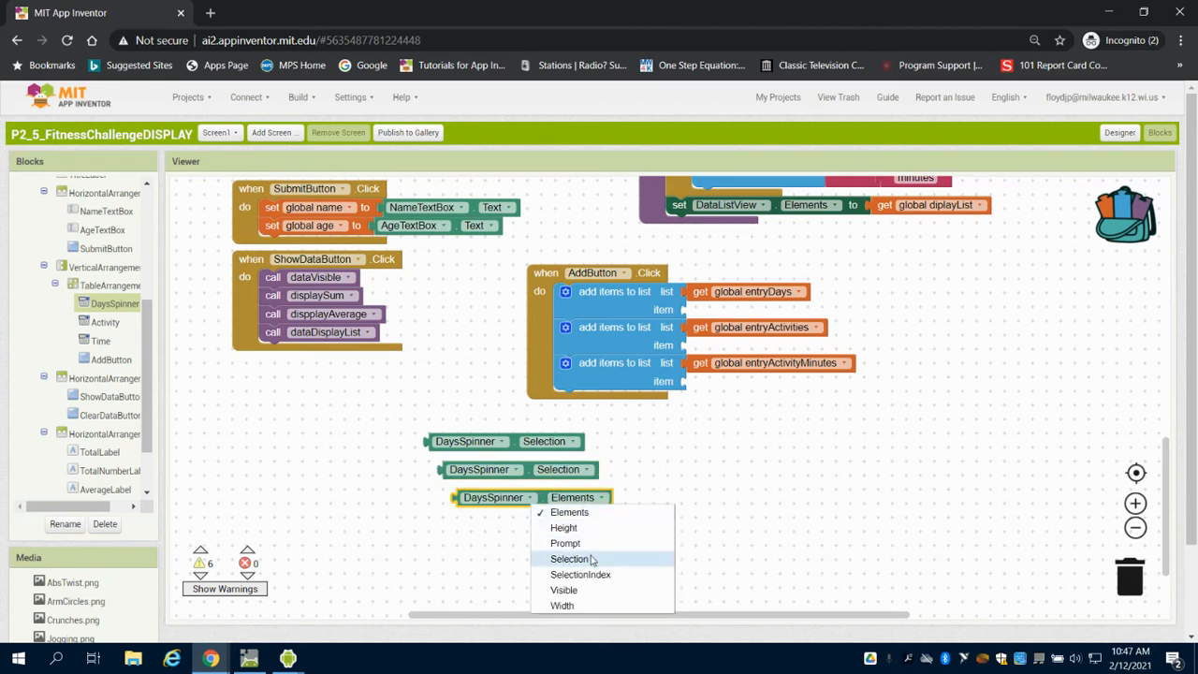
left_click(569, 558)
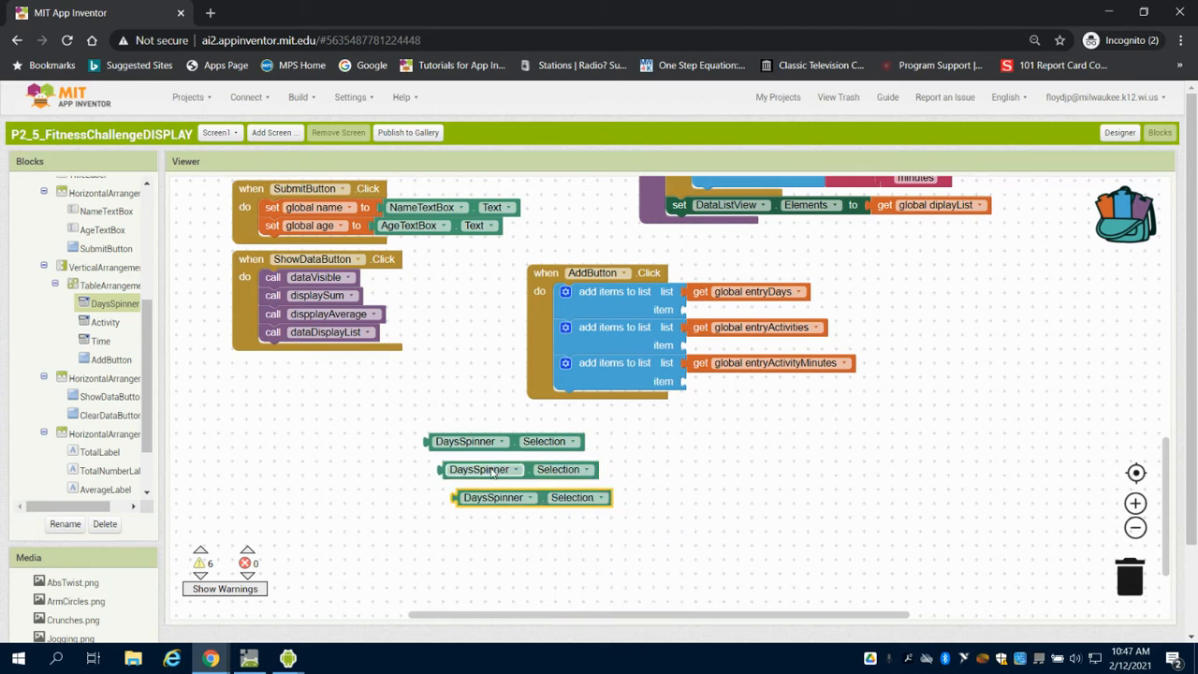
Make the second and third getters read the Activity and Time spinners and attach them to the list additions
left_click(513, 468)
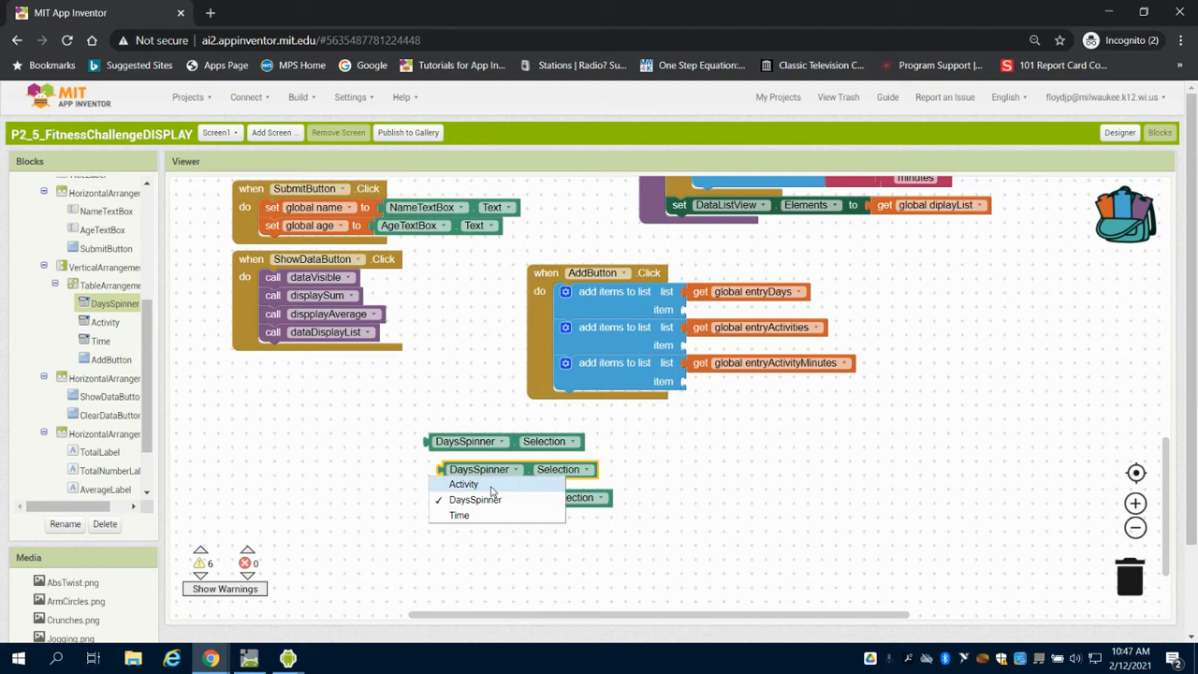
left_click(464, 483)
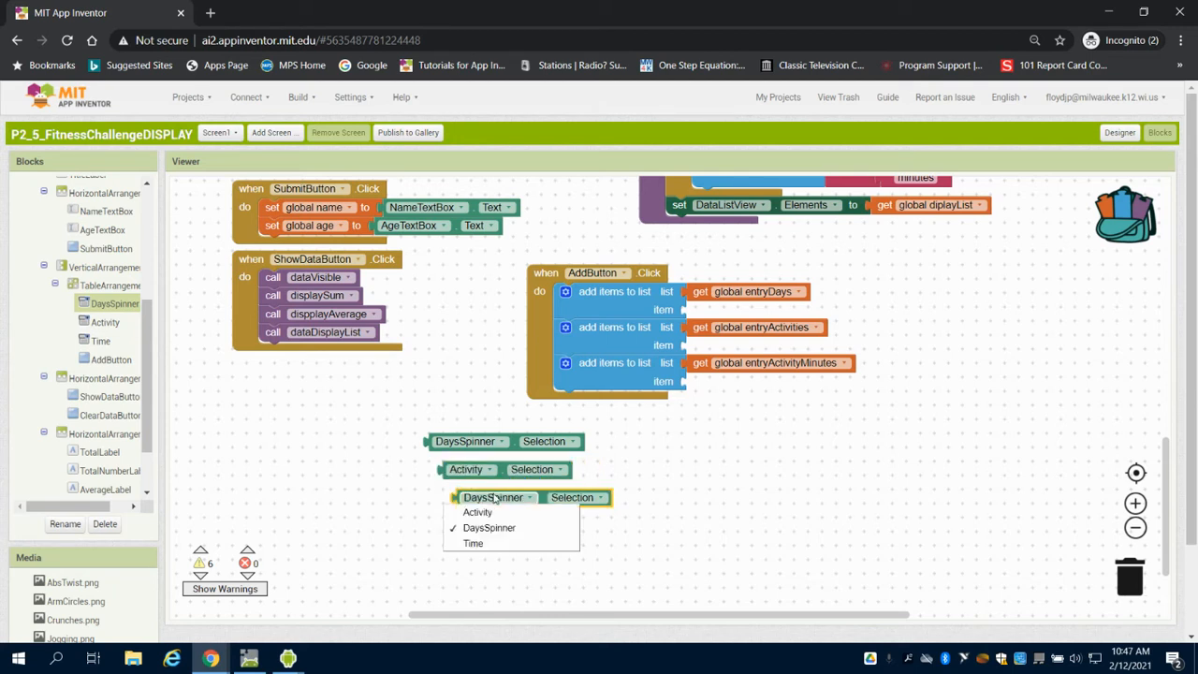
left_click(472, 543)
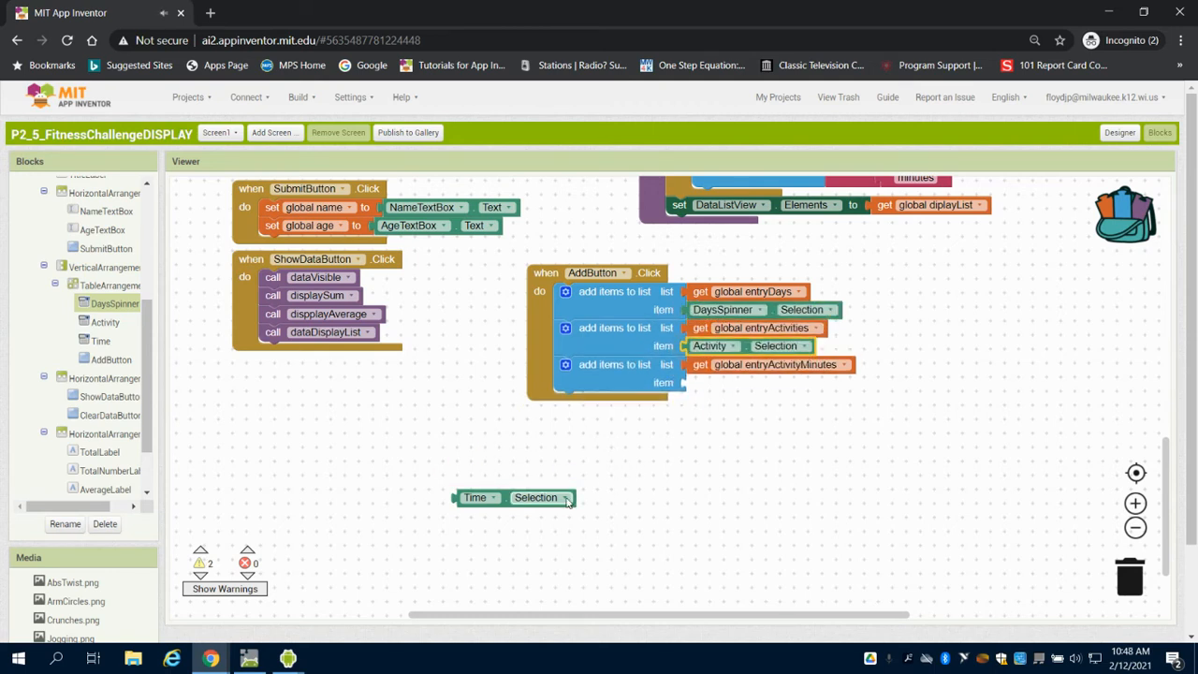
left_click_drag(515, 498, 711, 382)
type("Data Added")
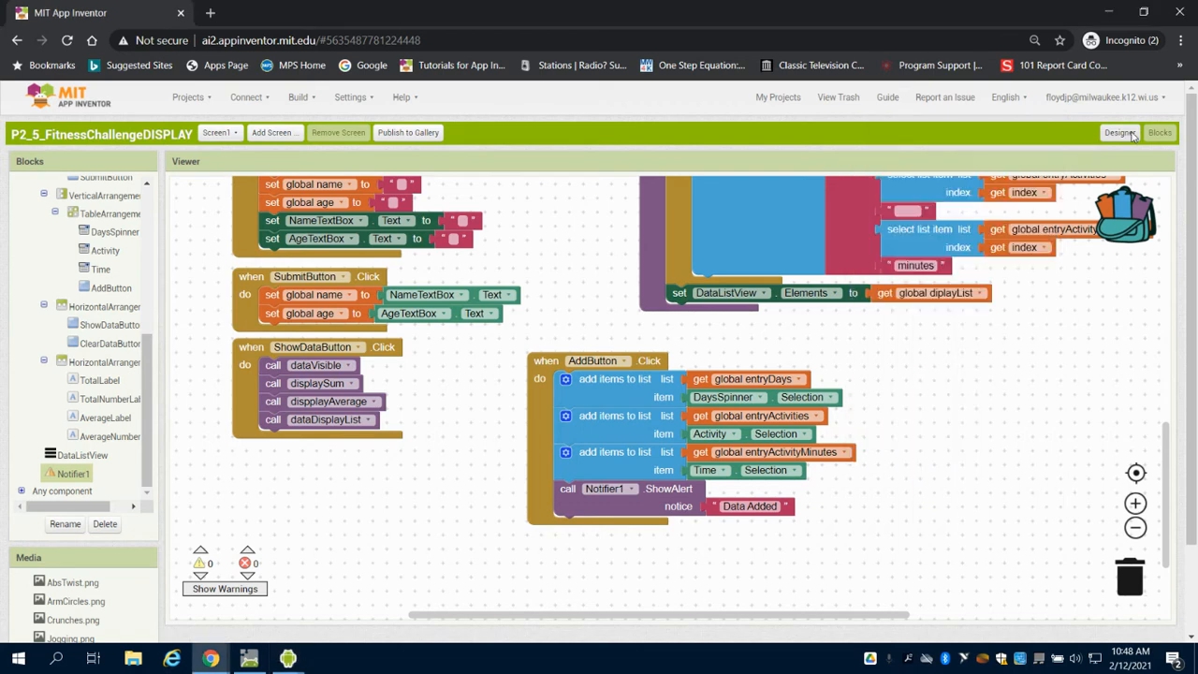
Return to the Designer view with the Fitness Challenge app running in the emulator
left_click(1119, 131)
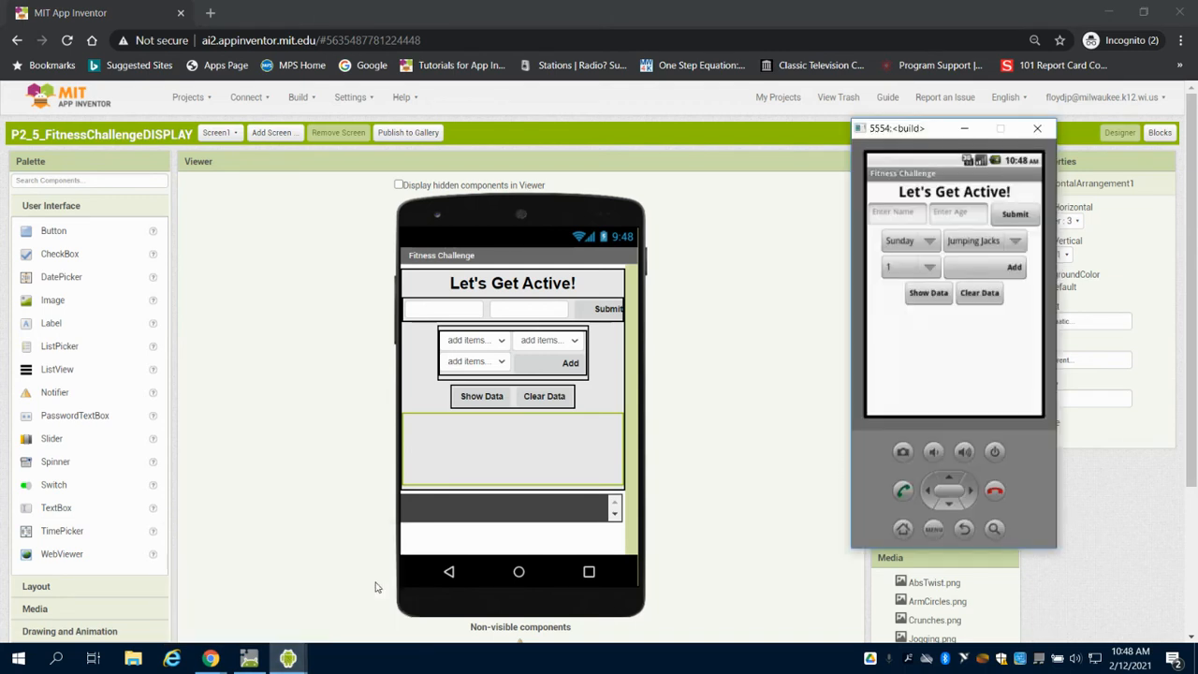
Enter name 'bob' and age 92 in the emulator's Fitness Challenge app
left_click(894, 214)
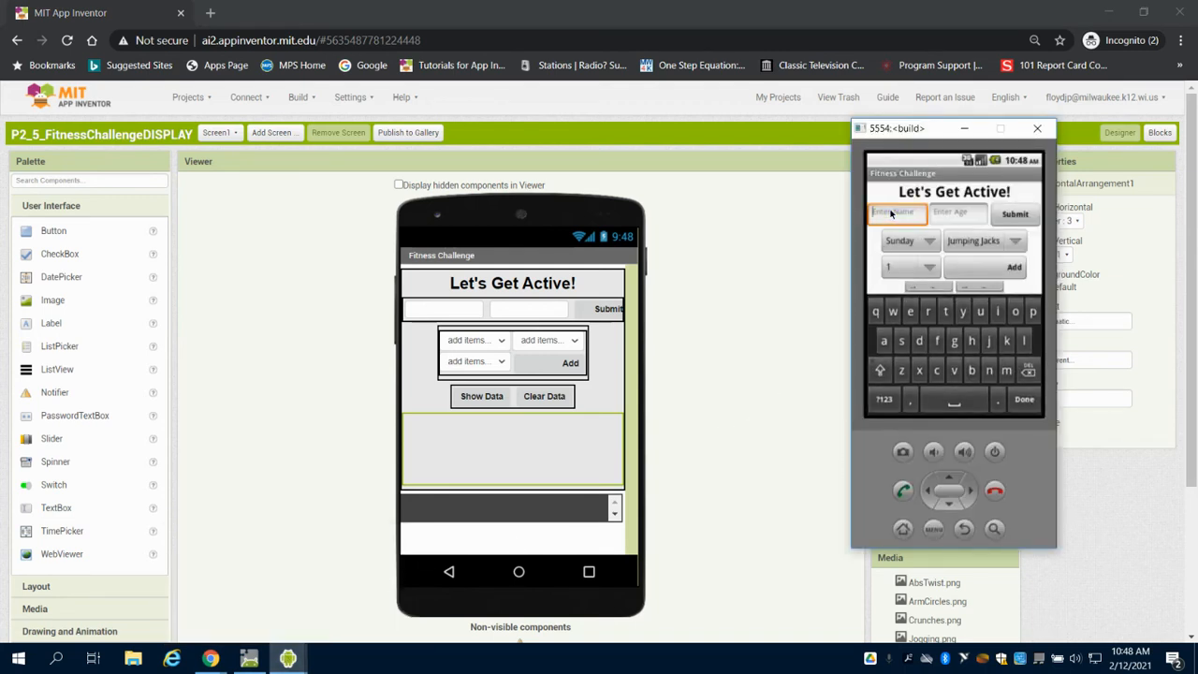
type("h")
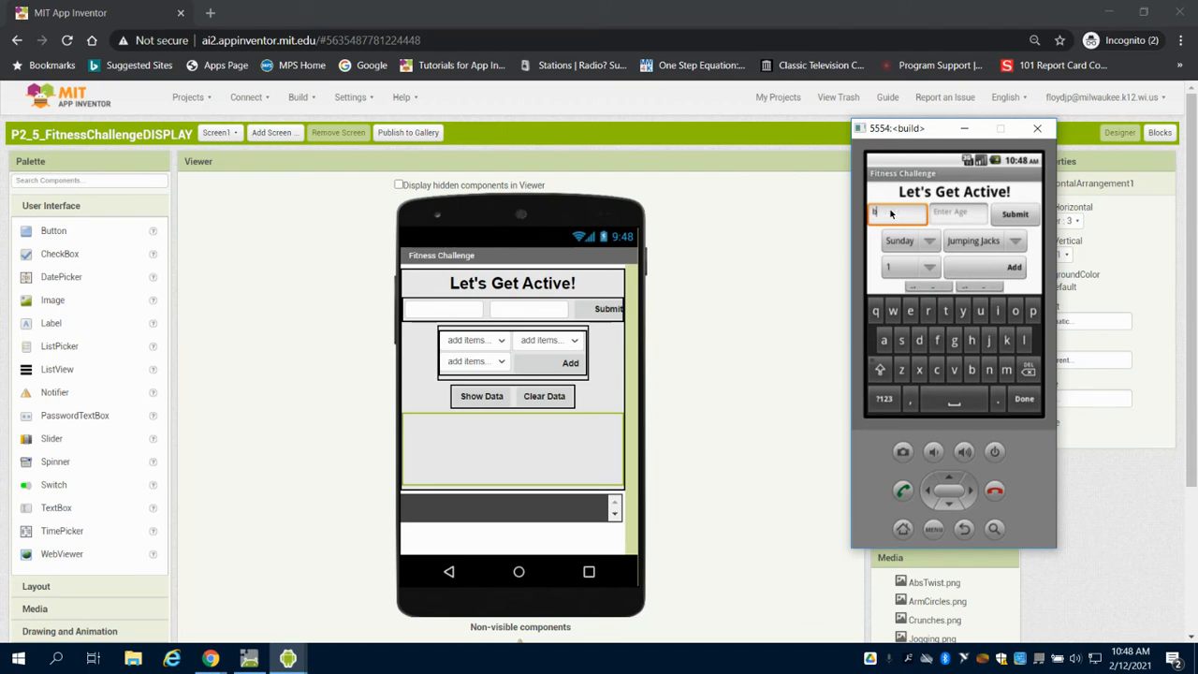
type("bob")
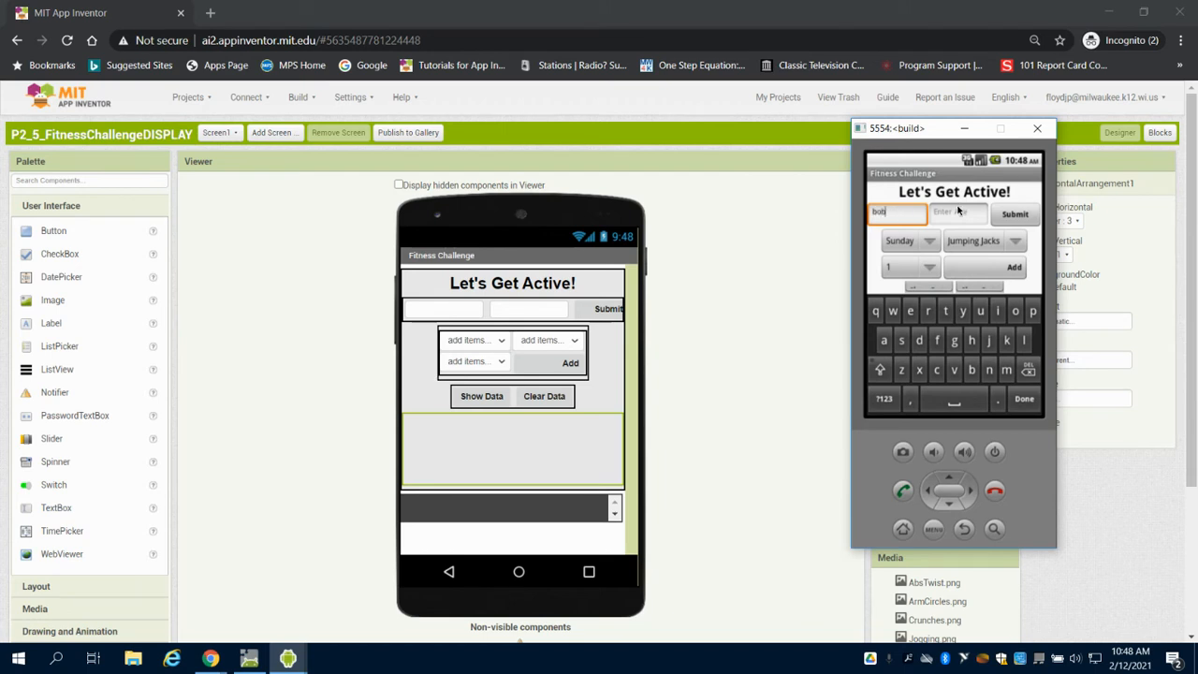
left_click(959, 213)
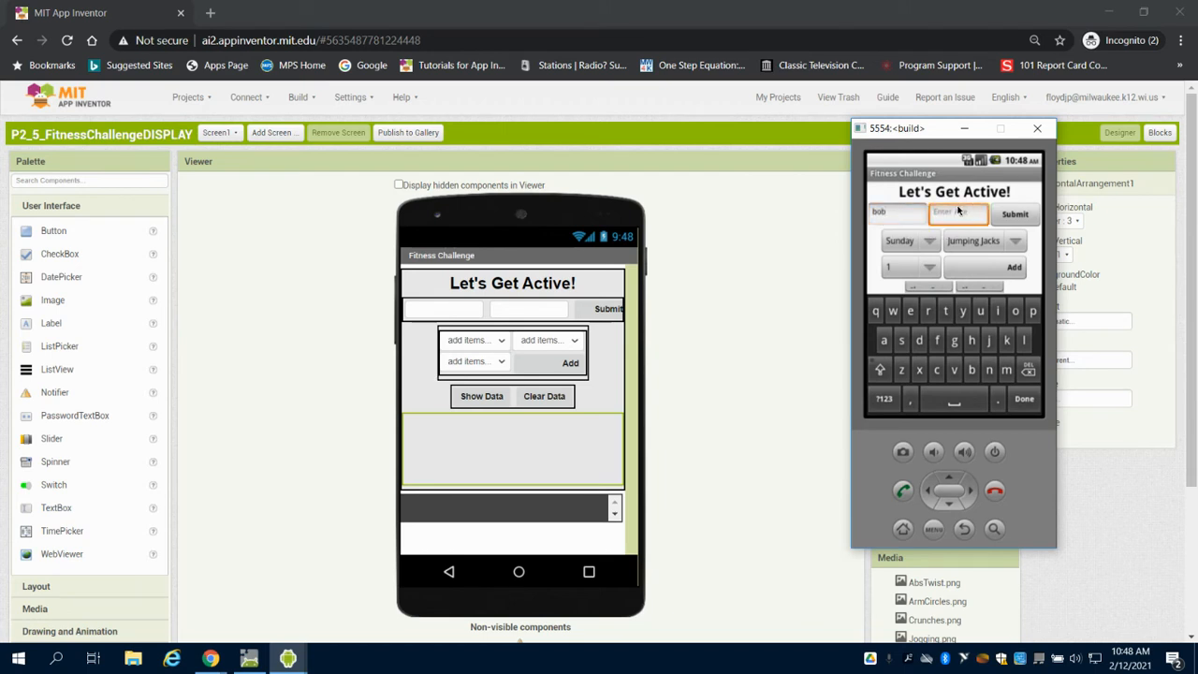
type("92")
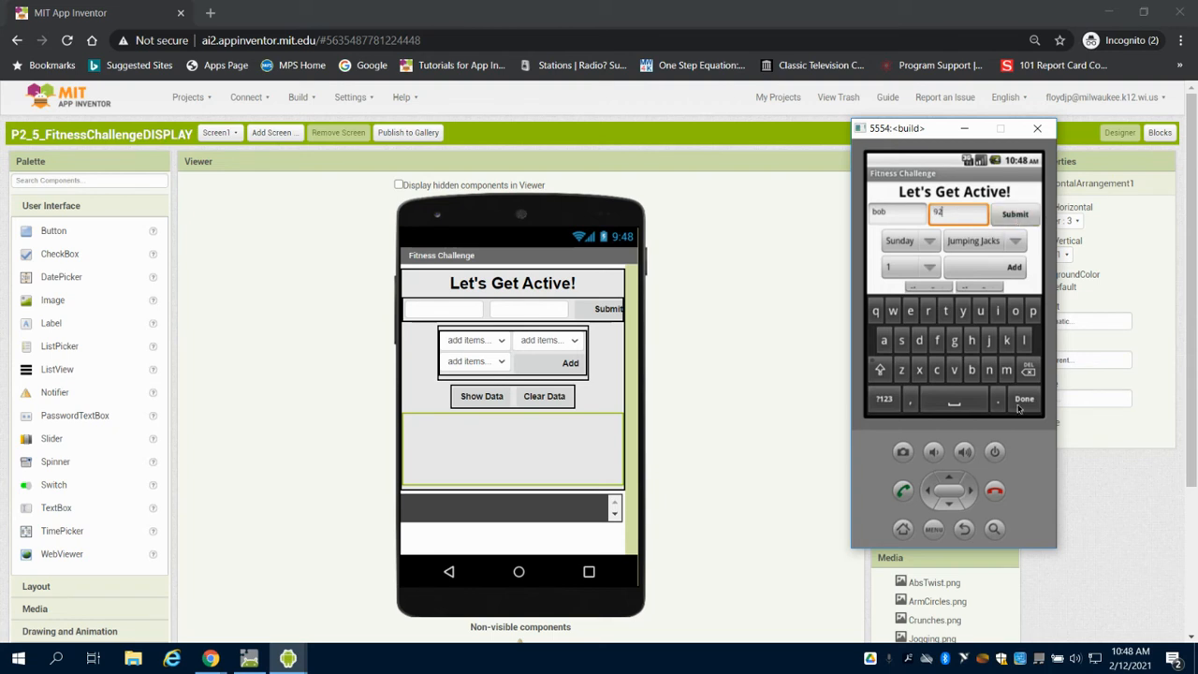
Add a Monday entry with the current activity selection in the emulator
left_click(1024, 399)
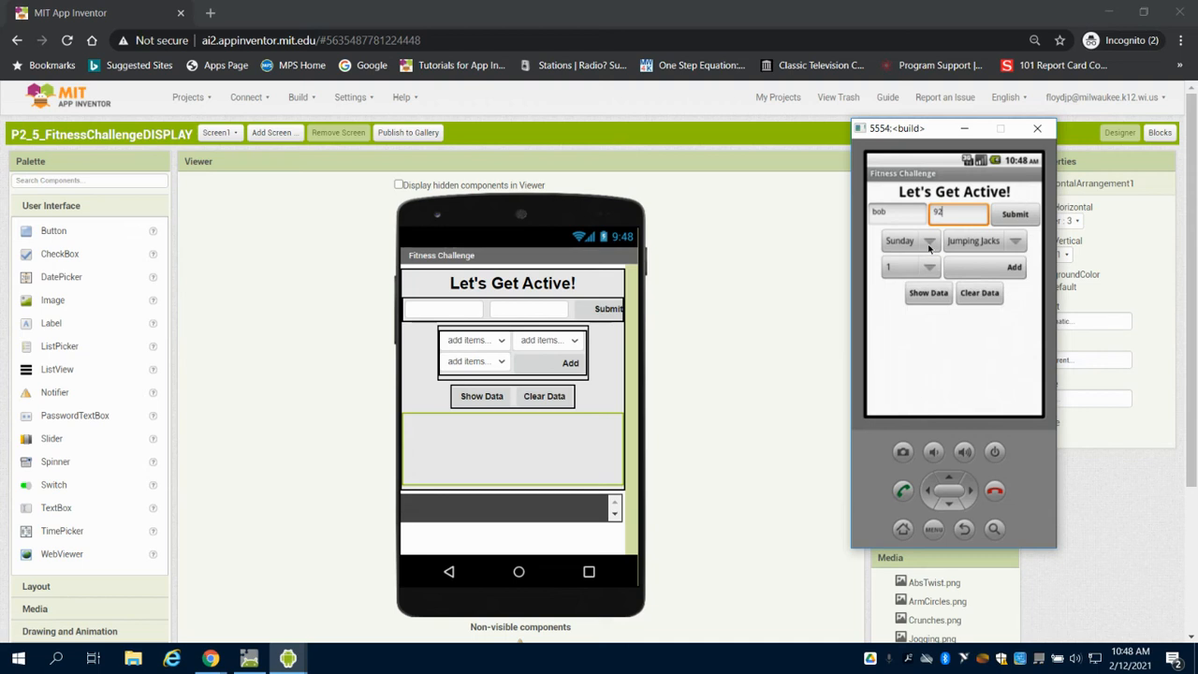
left_click(908, 240)
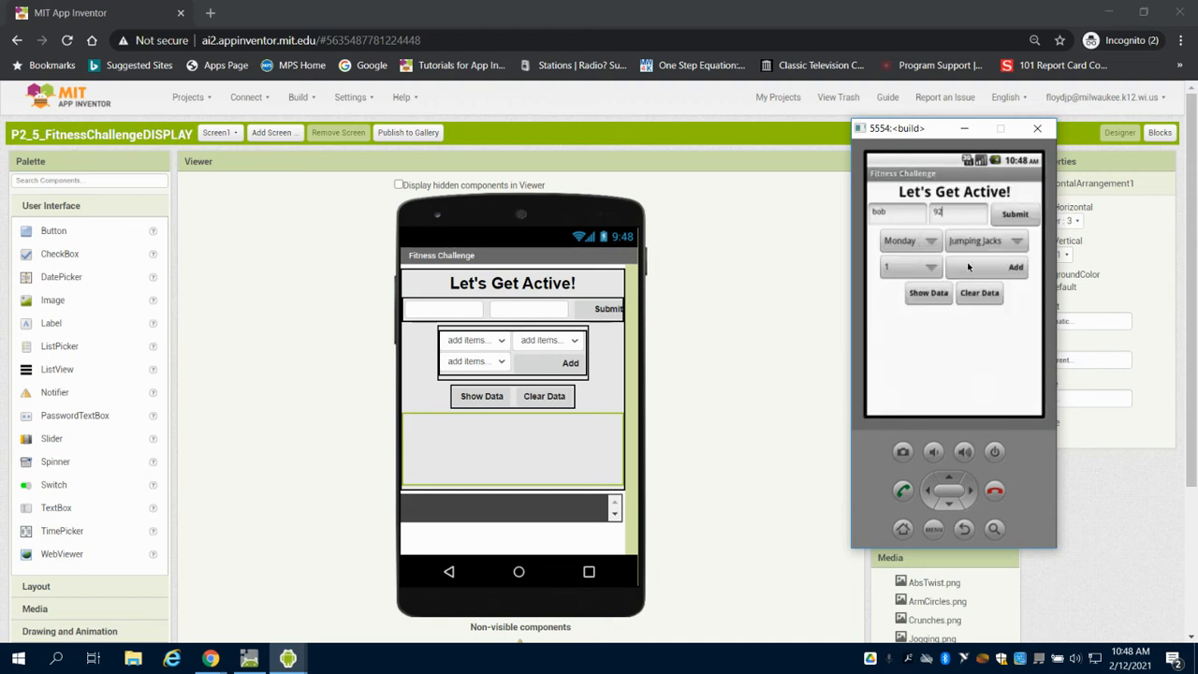
left_click(1015, 266)
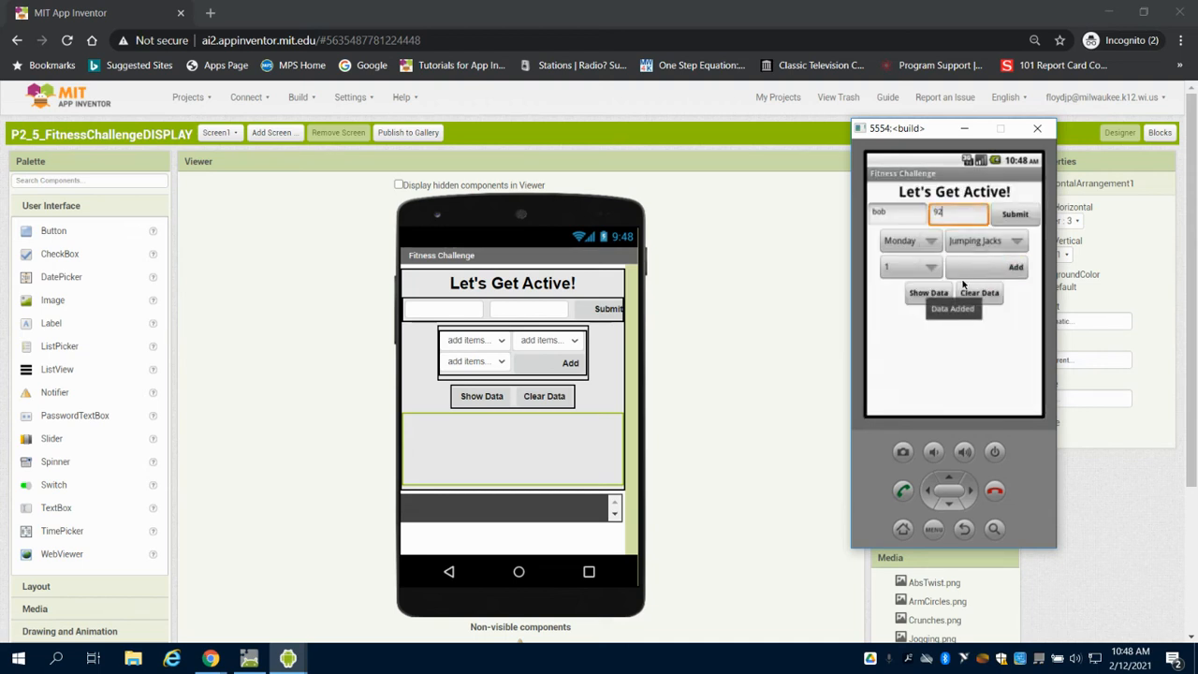
Add a Tuesday Push Ups 4-minute entry, then show the stored data
left_click(983, 239)
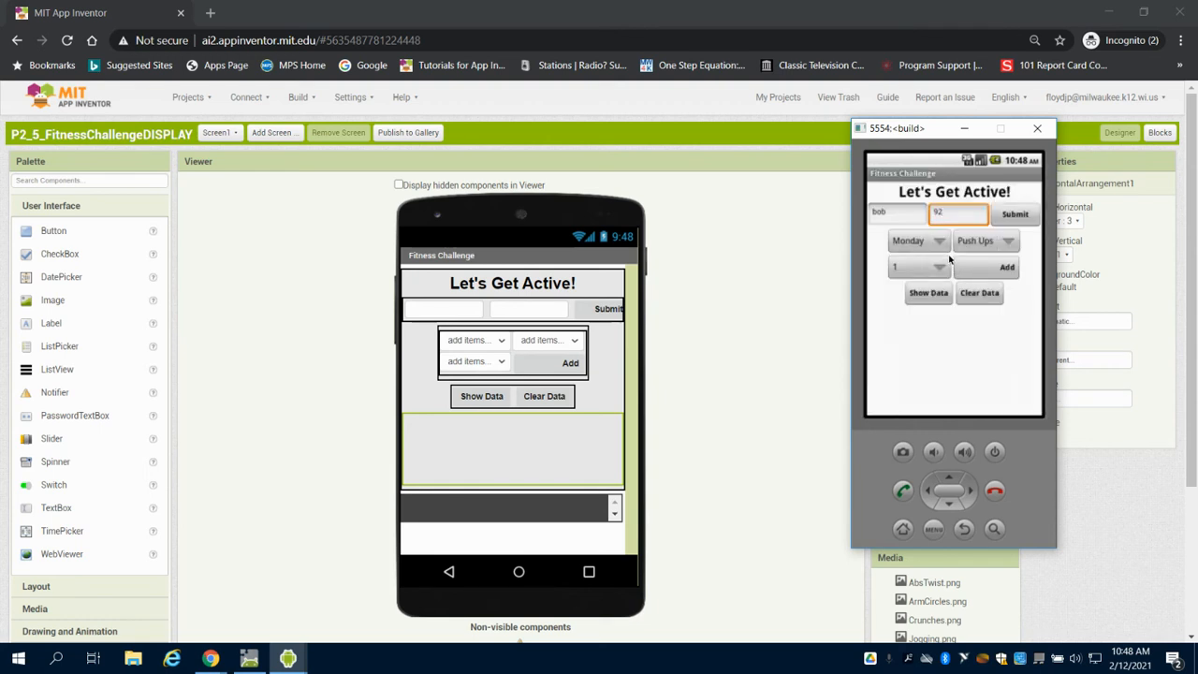
left_click(917, 240)
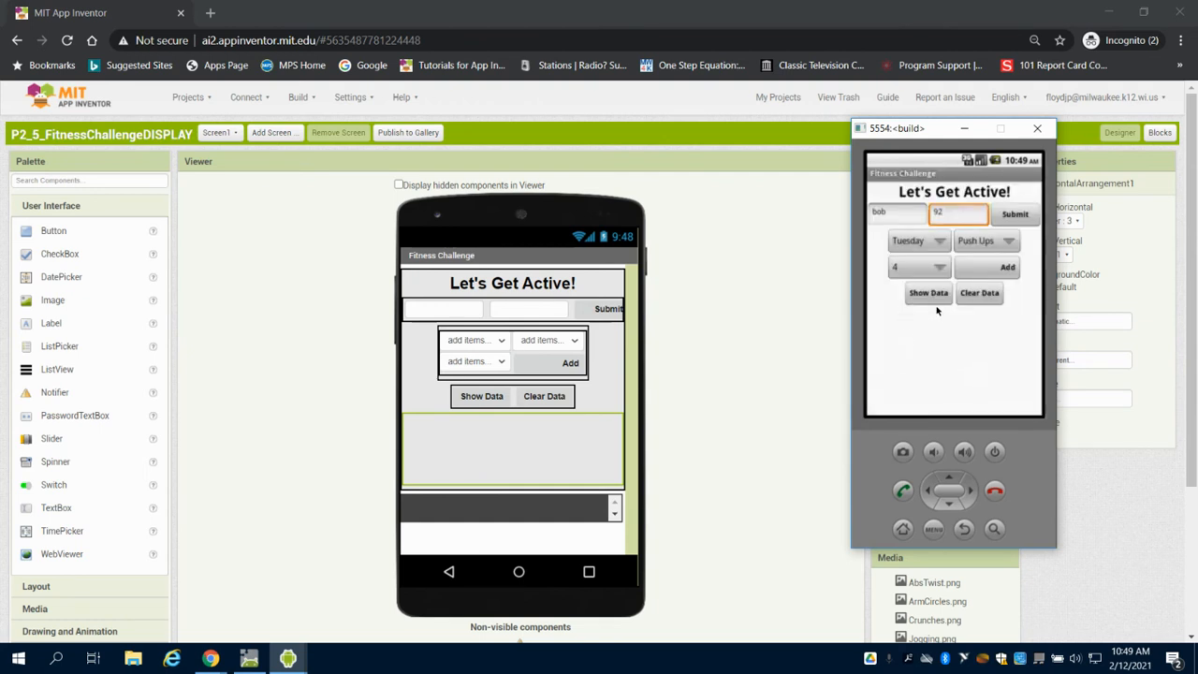
left_click(1007, 266)
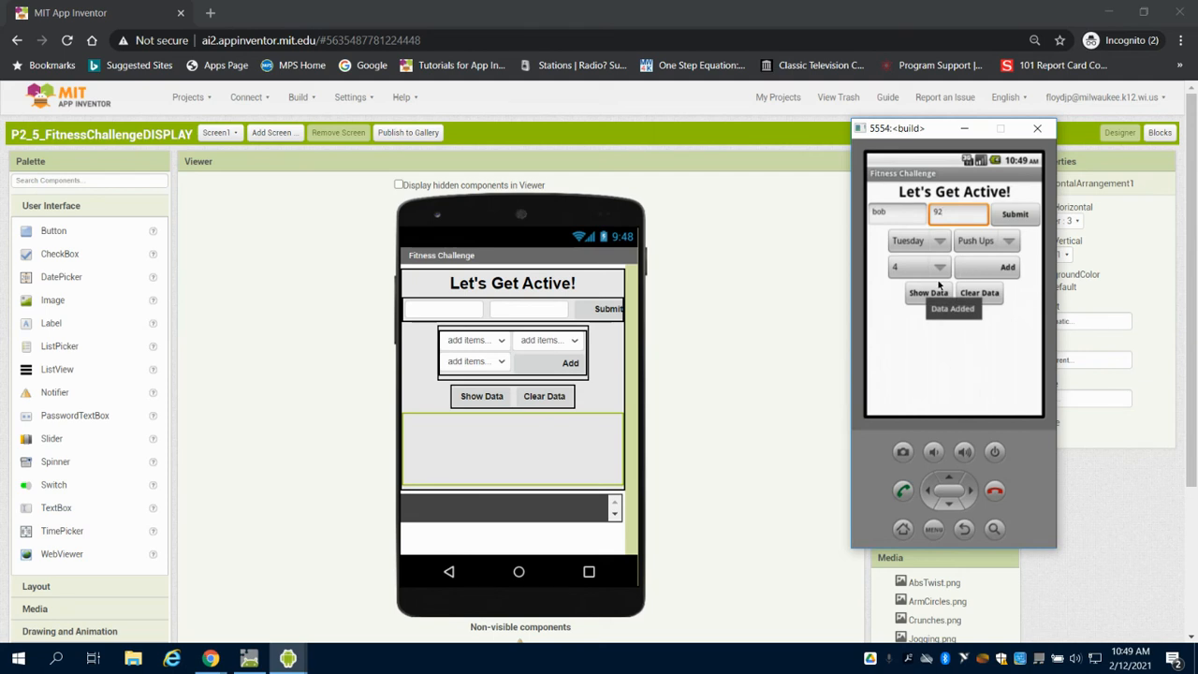
left_click(929, 292)
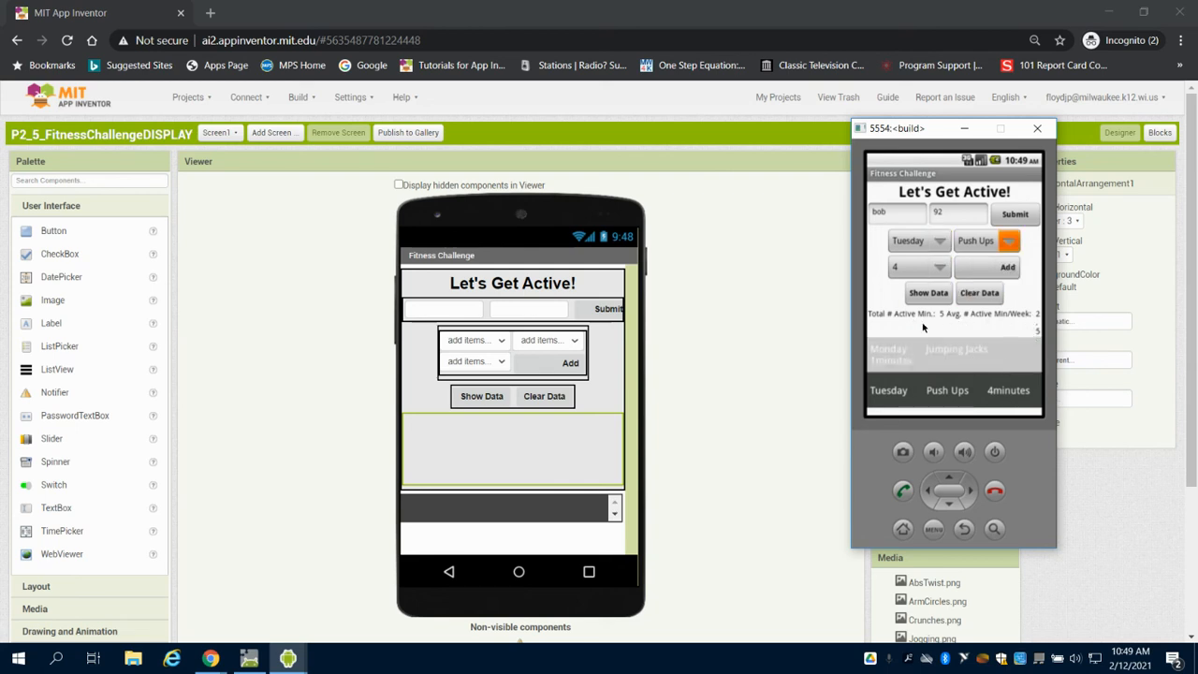
Clear the entered name, age and displayed entries with Clear Data
left_click(979, 292)
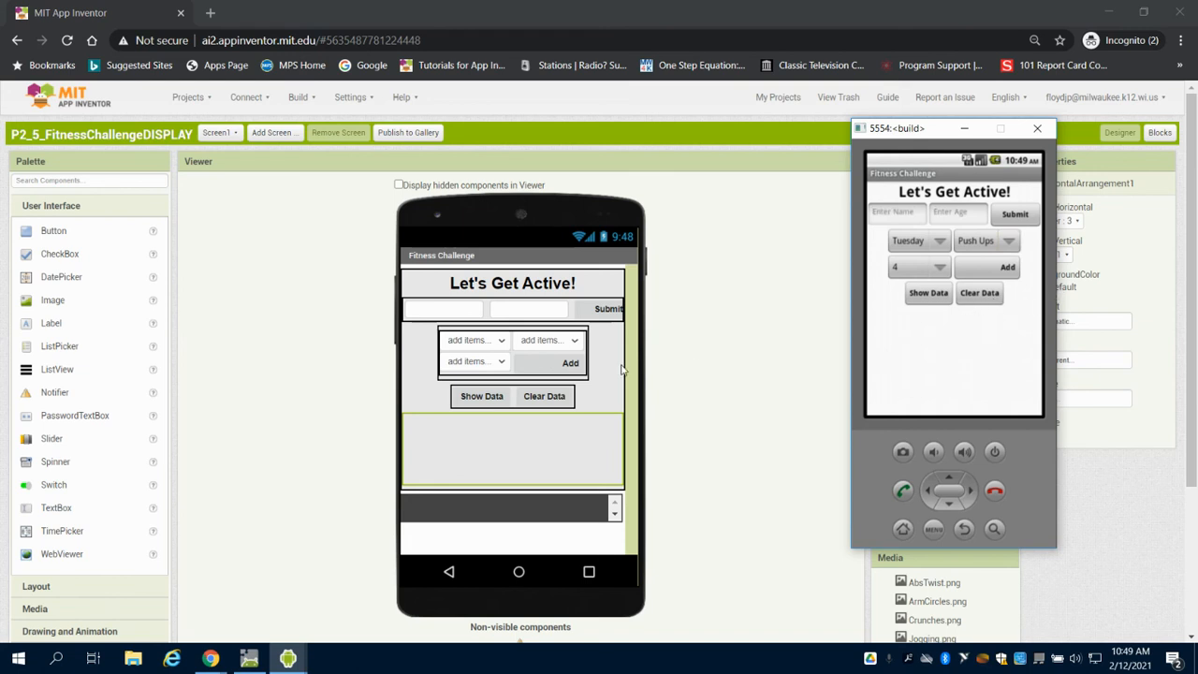
mouse_move(393, 520)
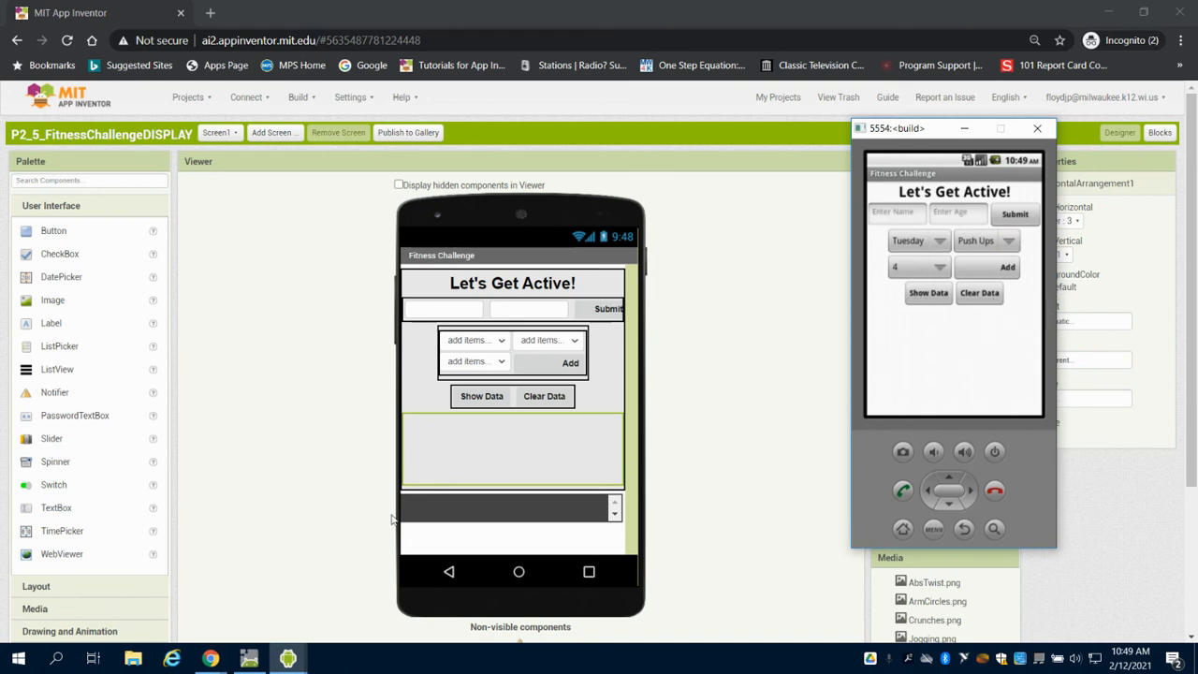
mouse_move(326, 610)
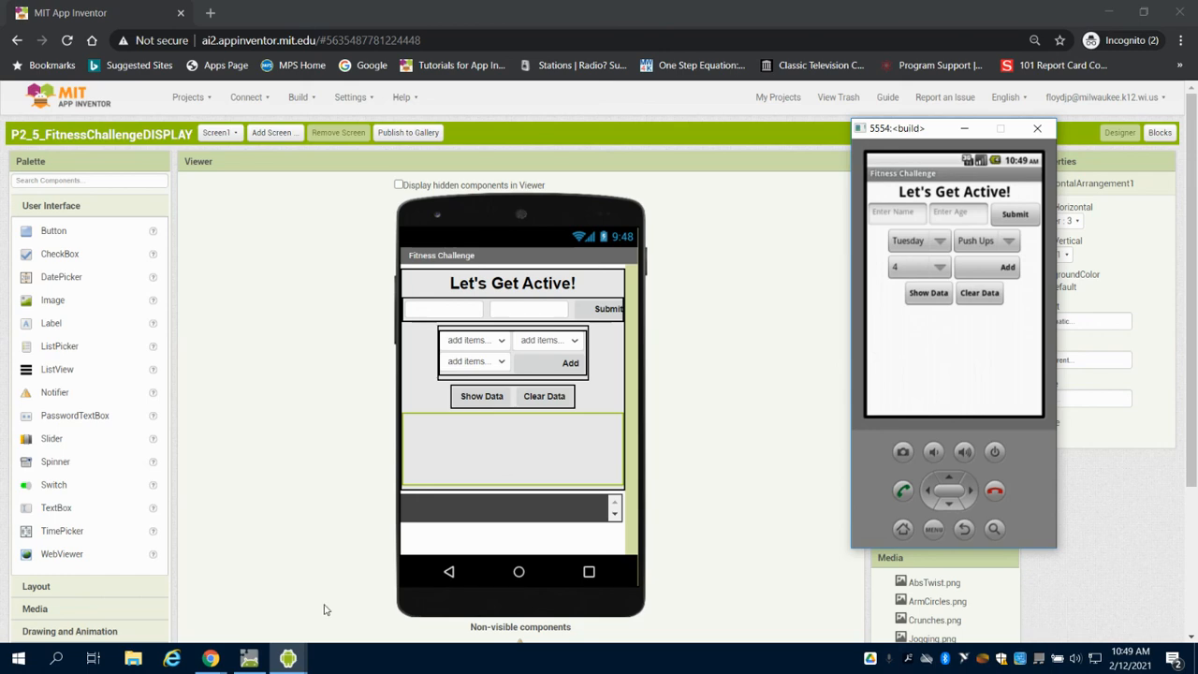